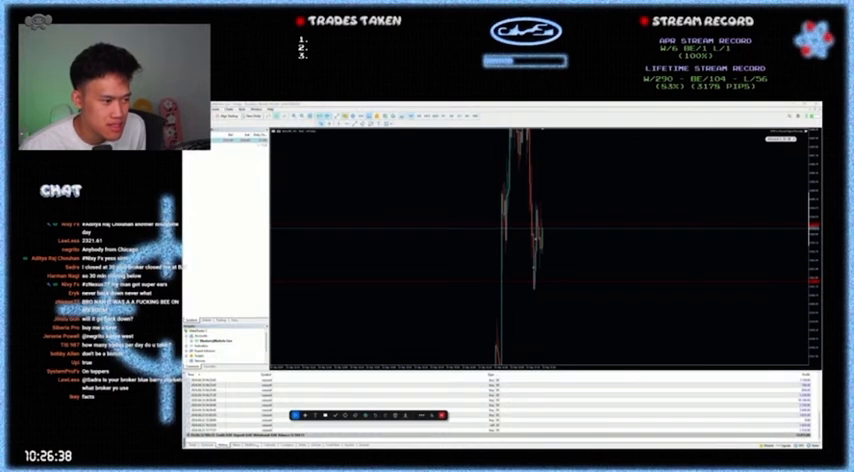
scroll("down", 3)
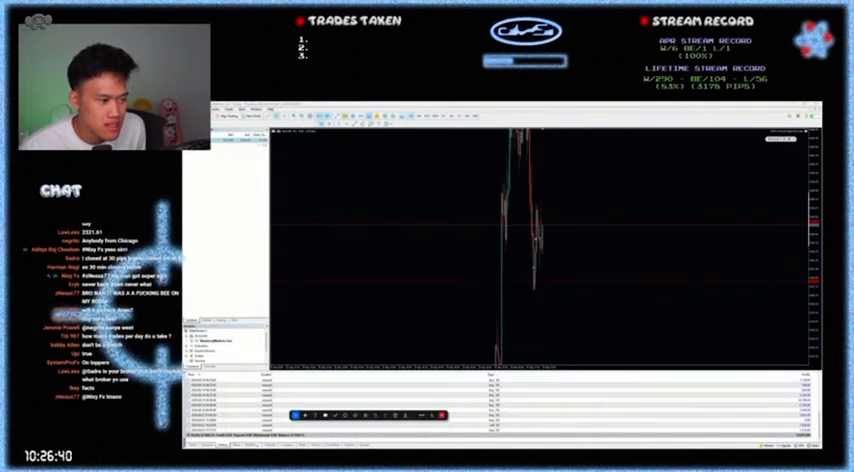